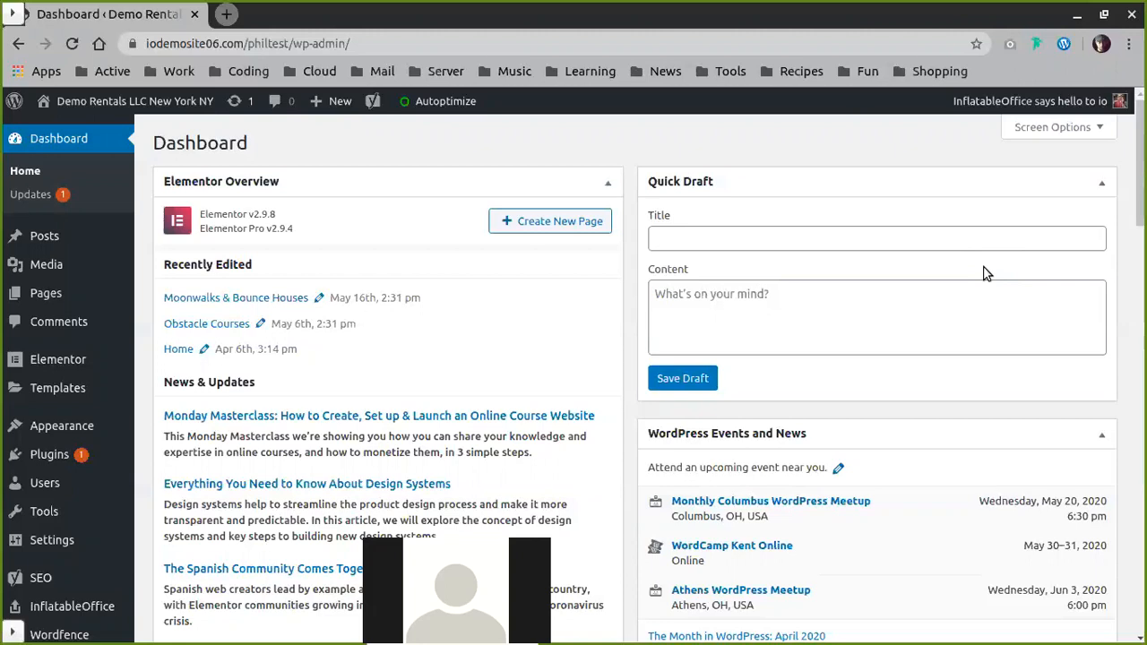
{"action": "mouse_move", "coordinate": [359, 467]}
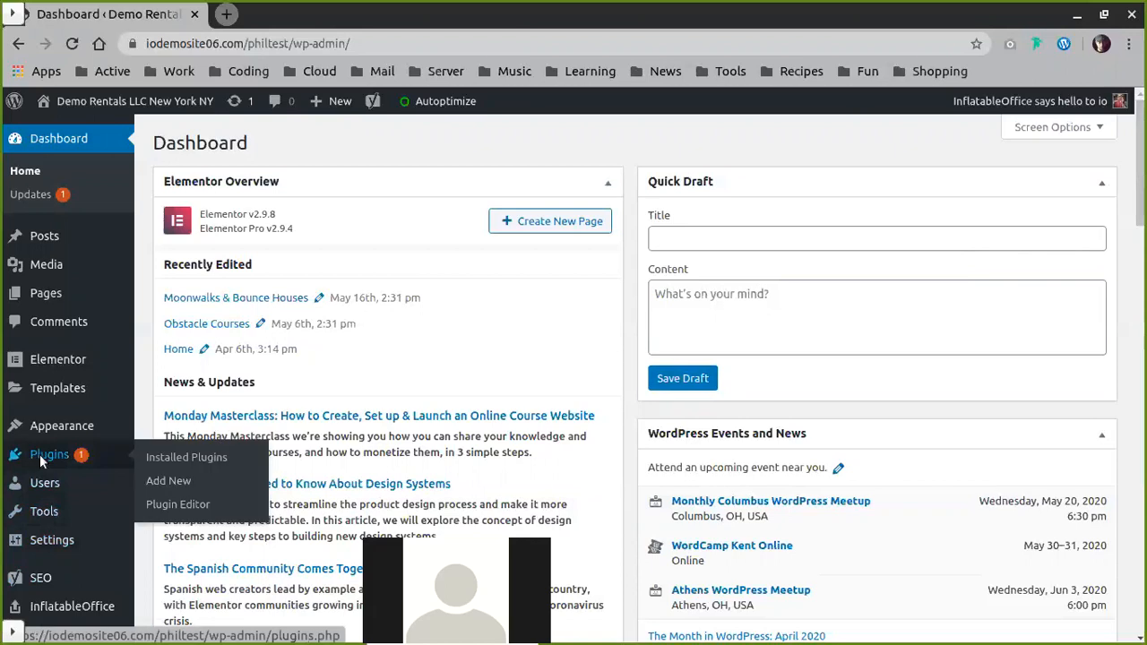
Open Installed Plugins and scroll to the end, past Wordfence Security, WP-Optimize and Yoast SEO
{"action": "left_click", "coordinate": [186, 457]}
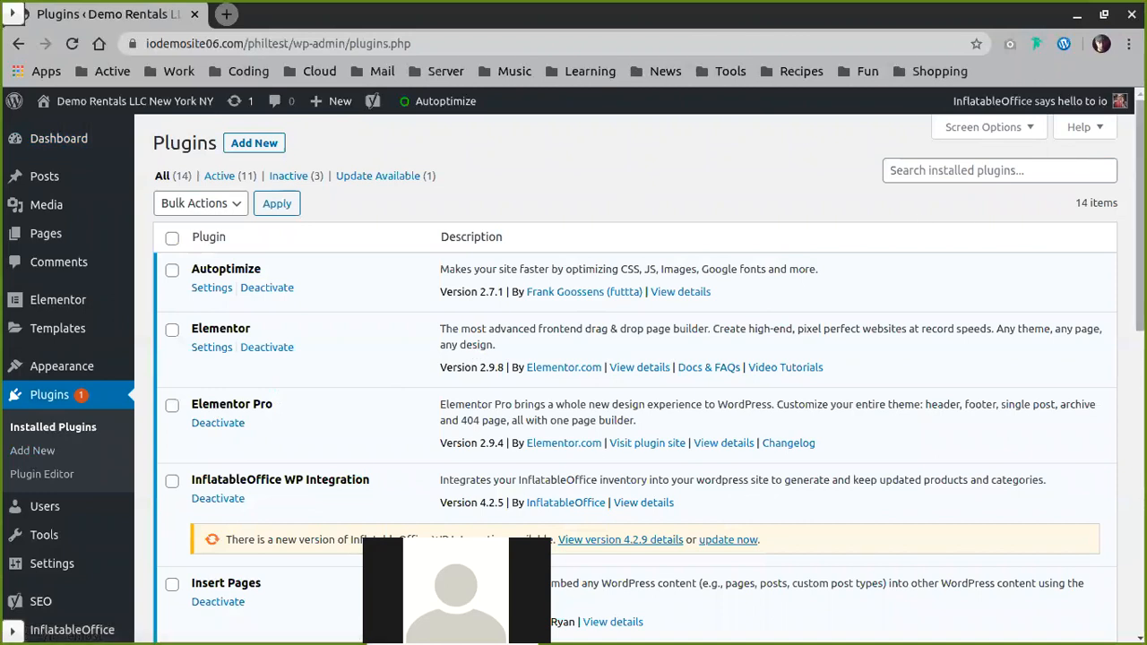
{"action": "scroll", "scroll_direction": "down", "scroll_amount": 3}
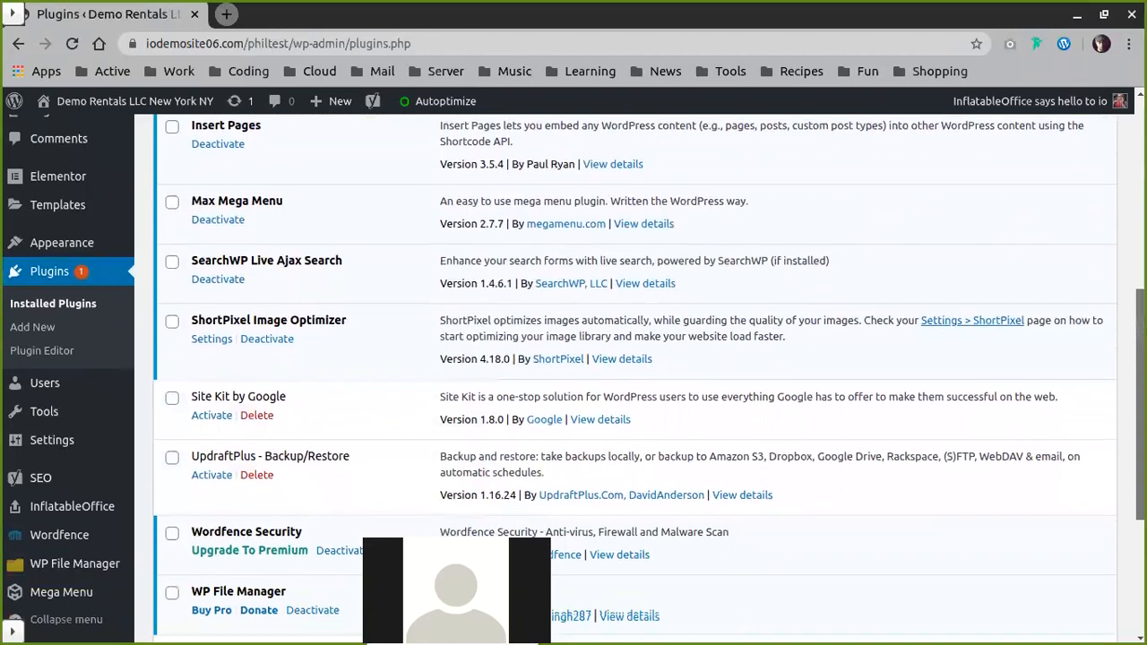
{"action": "scroll", "scroll_direction": "down", "scroll_amount": 3}
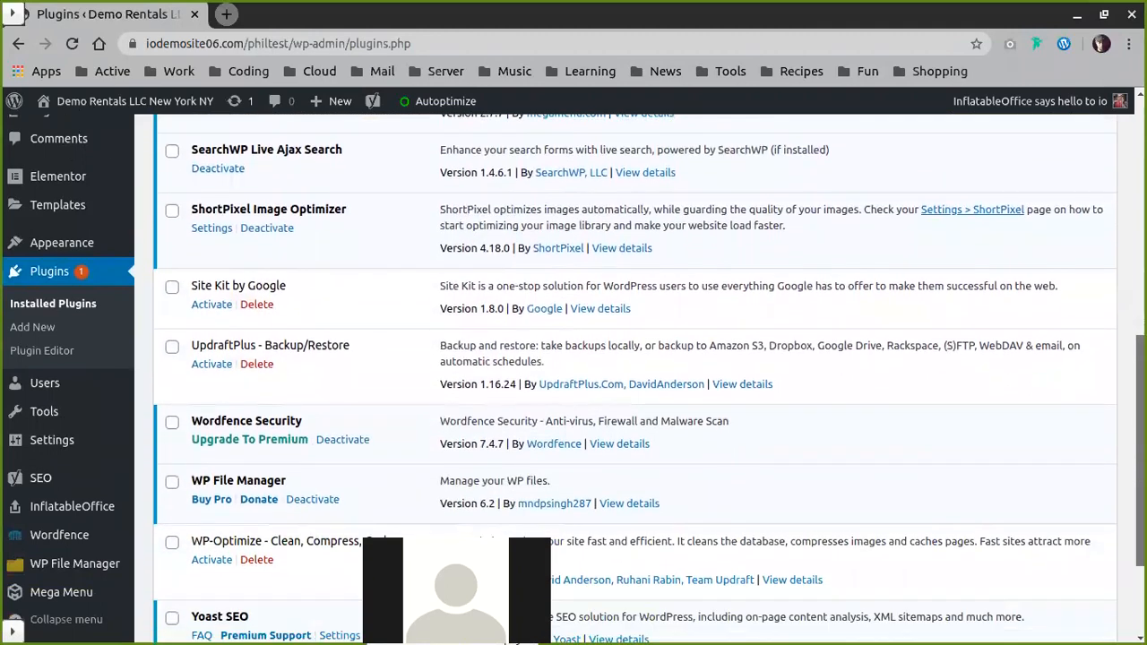
{"action": "scroll", "scroll_direction": "down", "scroll_amount": 3}
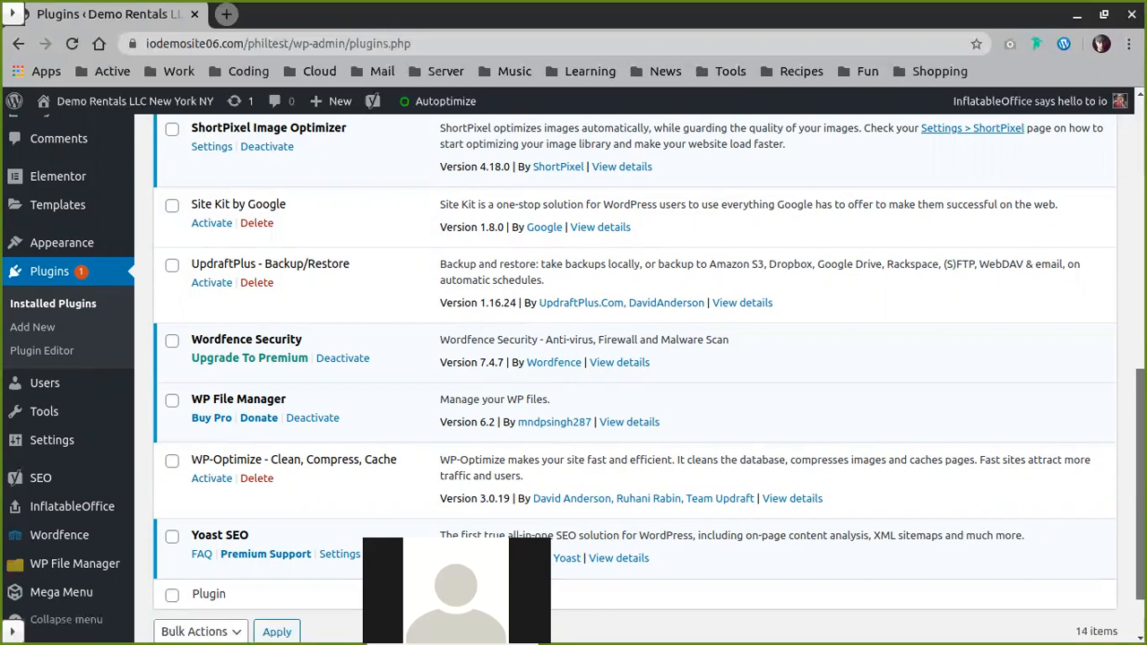
{"action": "scroll", "scroll_direction": "down", "scroll_amount": 3}
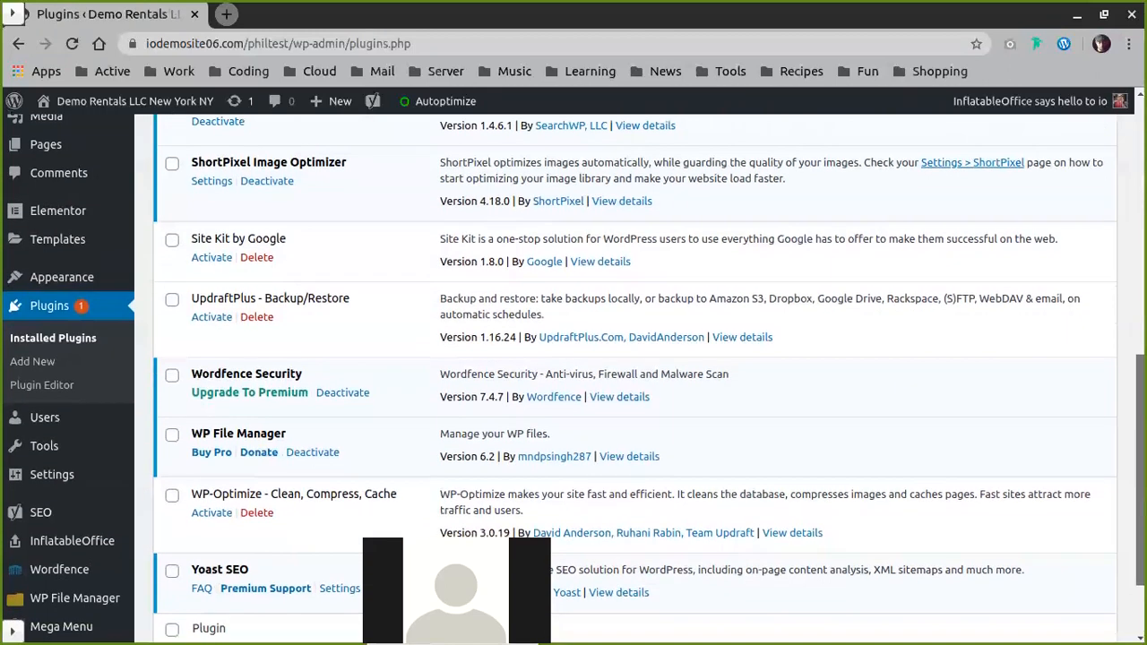
{"action": "scroll", "scroll_direction": "down", "scroll_amount": 3}
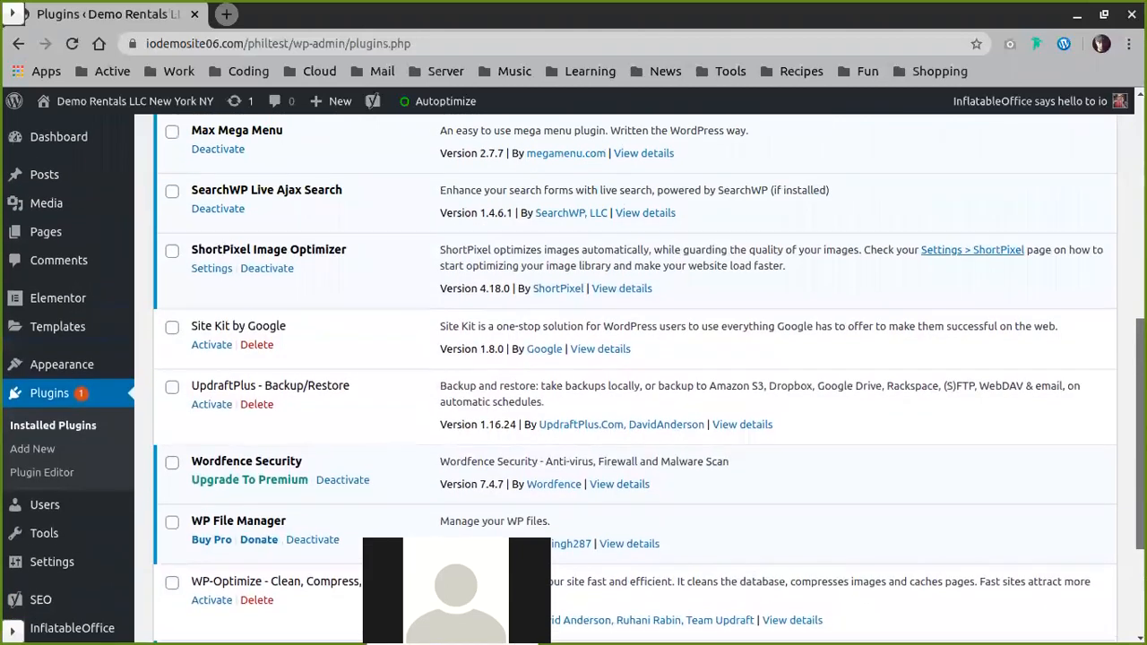
{"action": "scroll", "scroll_direction": "down", "scroll_amount": 3}
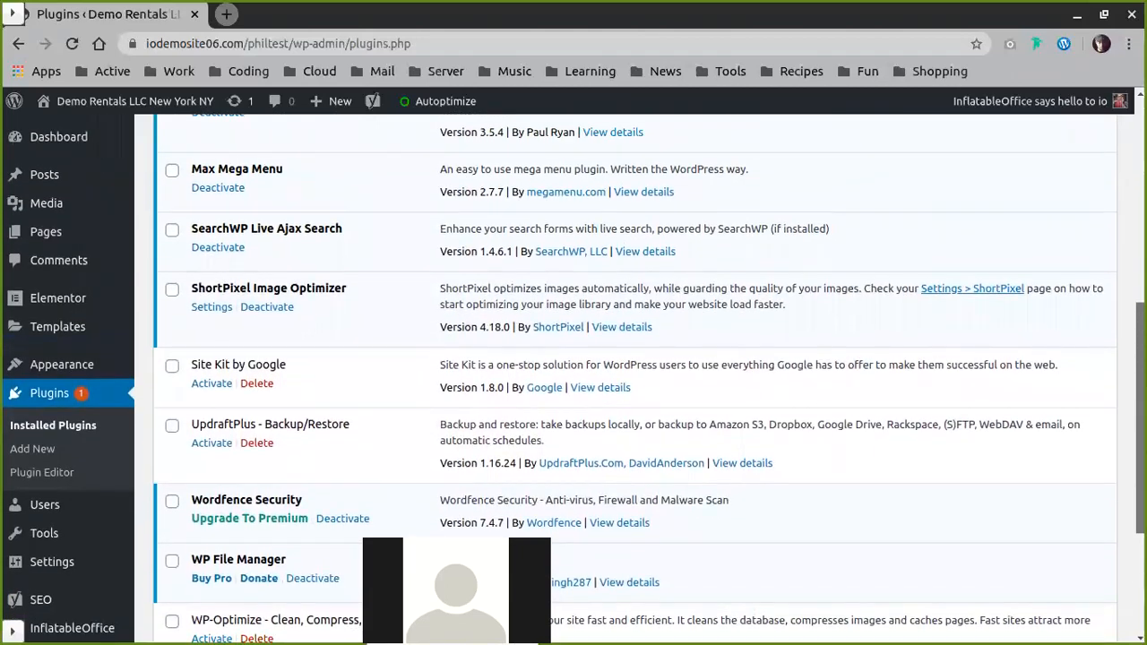
{"action": "scroll", "scroll_direction": "down", "scroll_amount": 3}
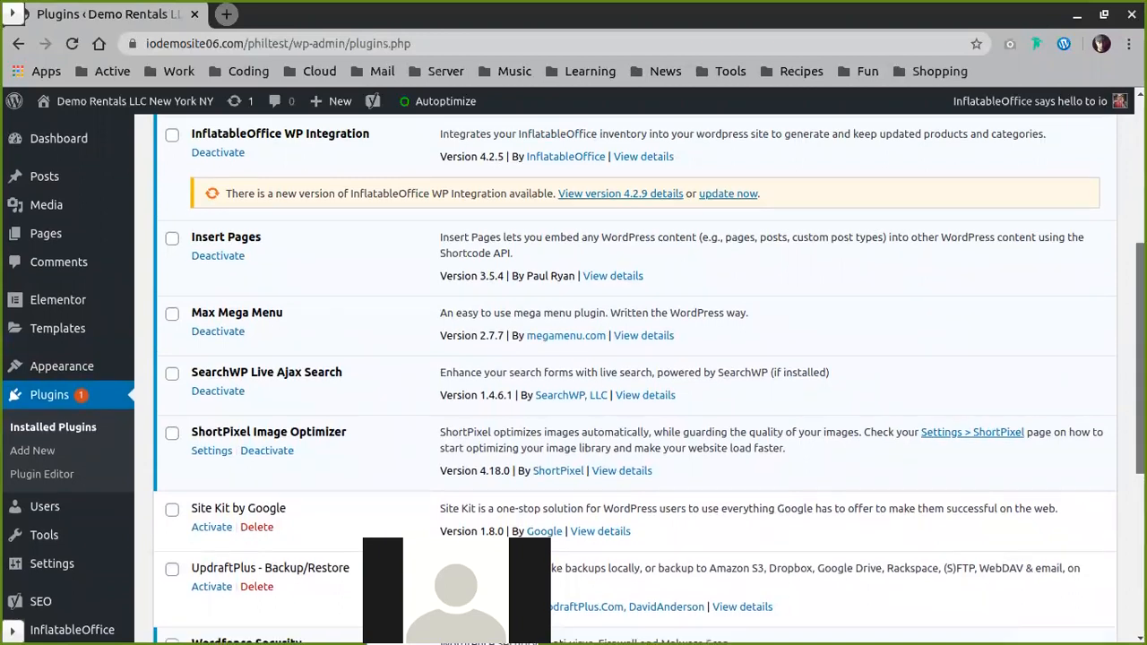
{"action": "scroll", "scroll_direction": "down", "scroll_amount": 3}
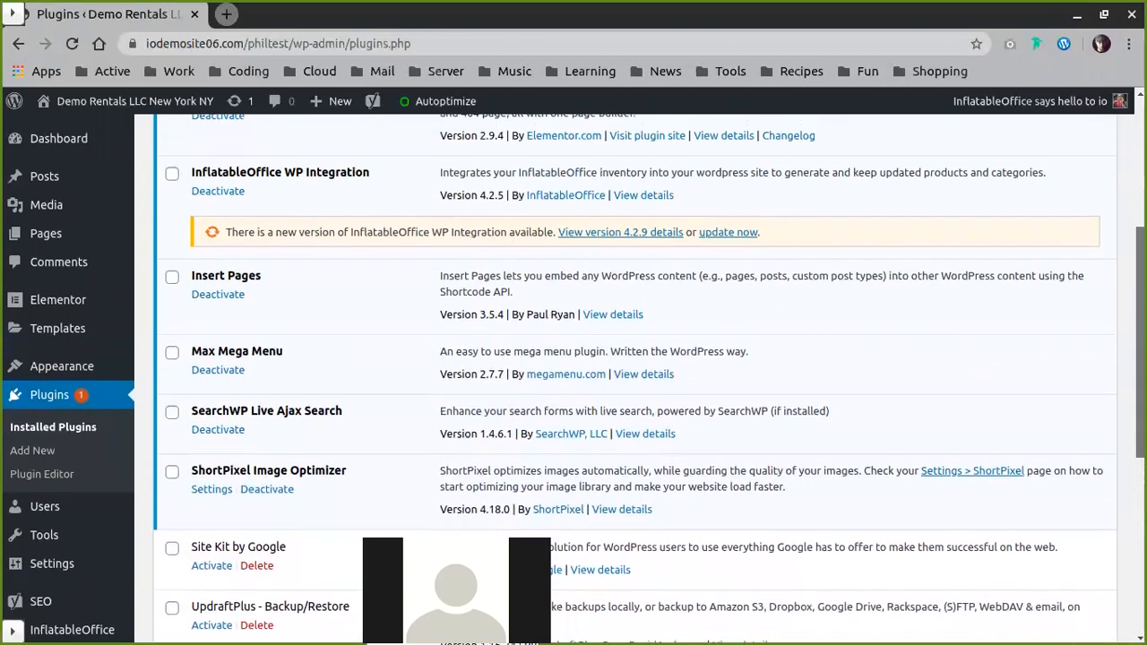
{"action": "scroll", "scroll_direction": "down", "scroll_amount": 3}
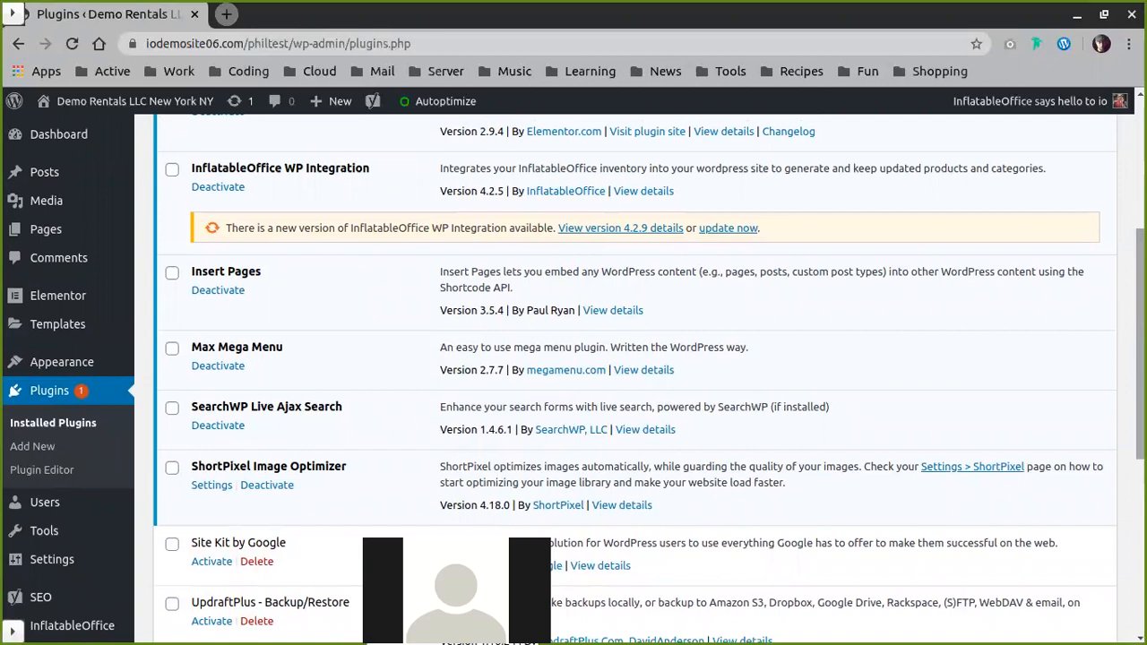
{"action": "scroll", "scroll_direction": "down", "scroll_amount": 3}
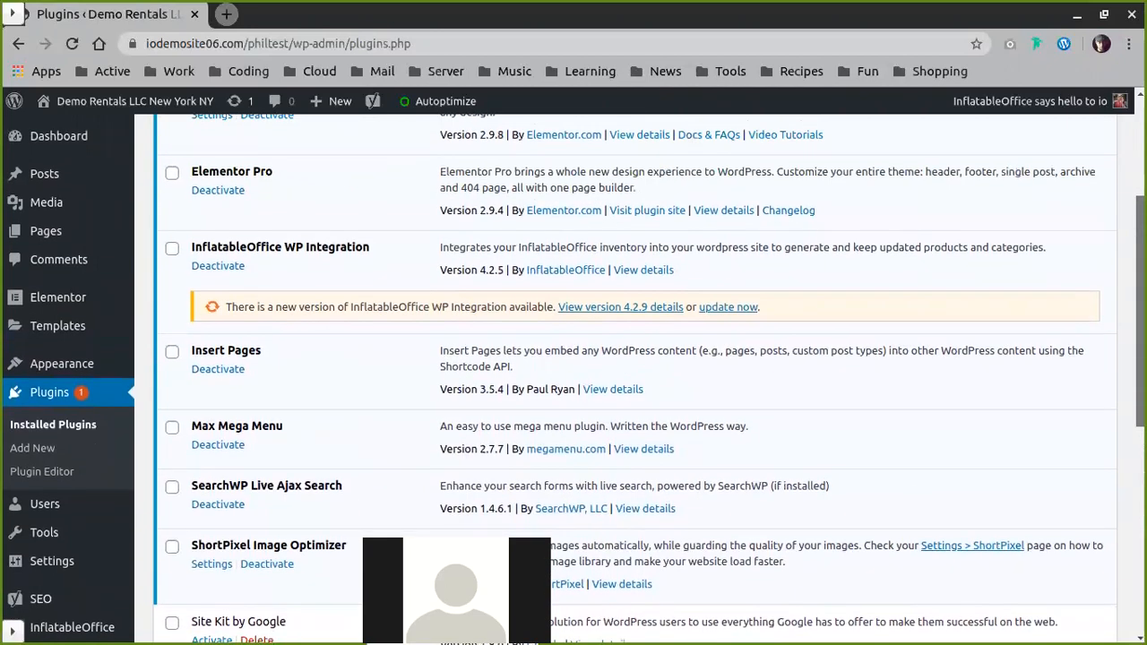
{"action": "scroll", "scroll_direction": "down", "scroll_amount": 3}
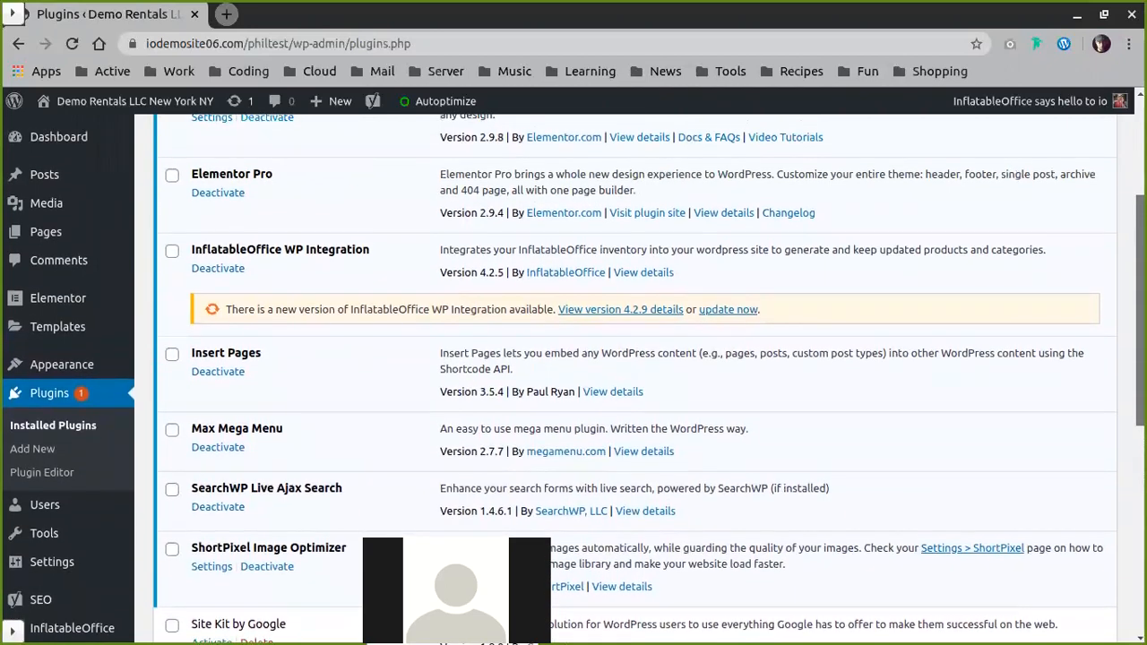
{"action": "scroll", "scroll_direction": "up", "scroll_amount": 3}
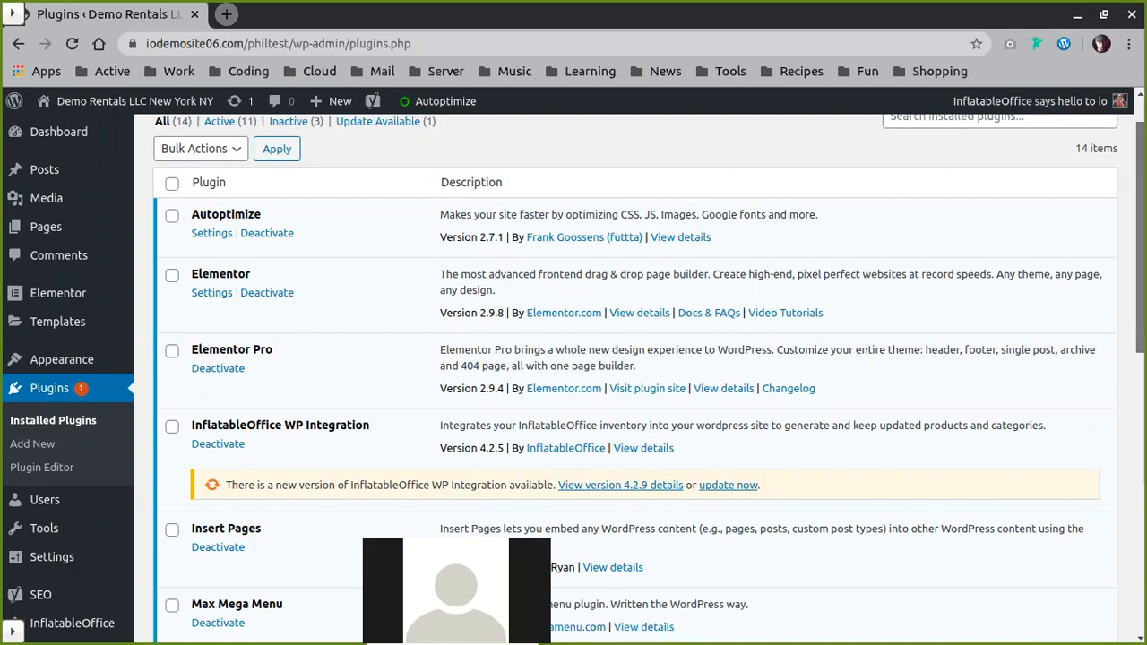
{"action": "scroll", "scroll_direction": "down", "scroll_amount": 3}
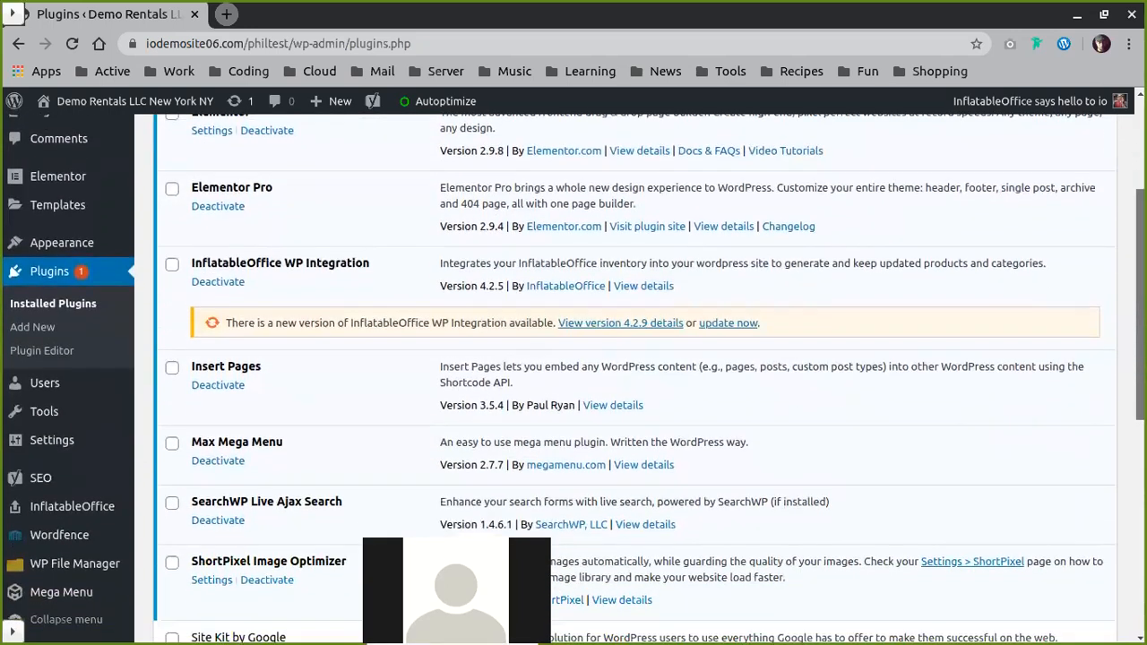
{"action": "scroll", "scroll_direction": "down", "scroll_amount": 3}
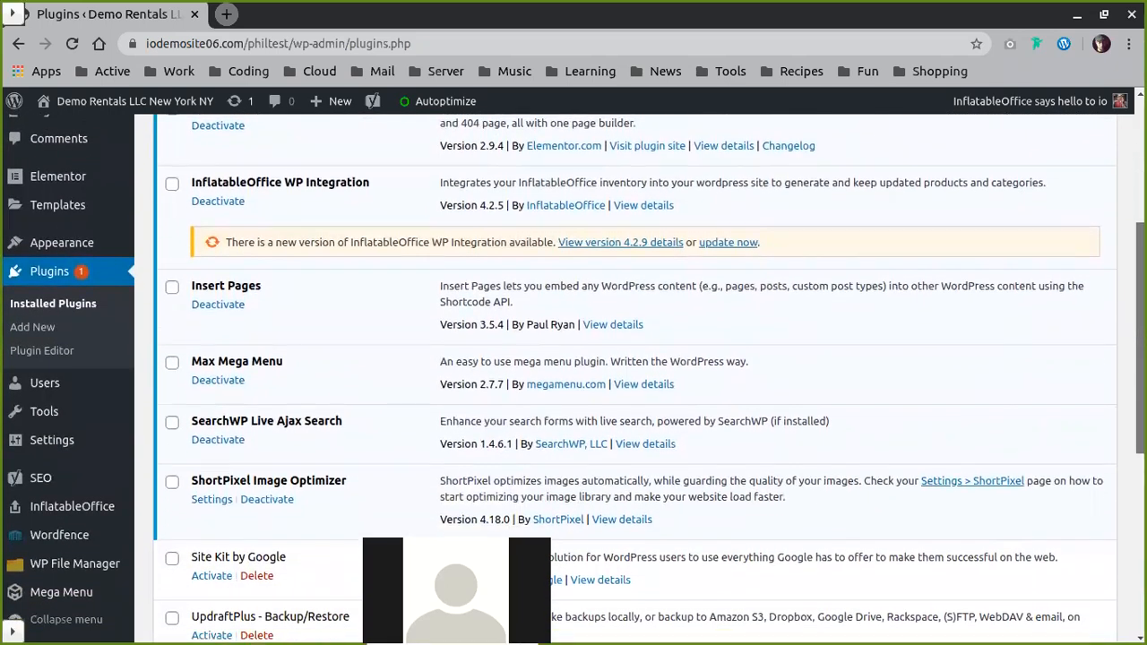
{"action": "scroll", "scroll_direction": "down", "scroll_amount": 3}
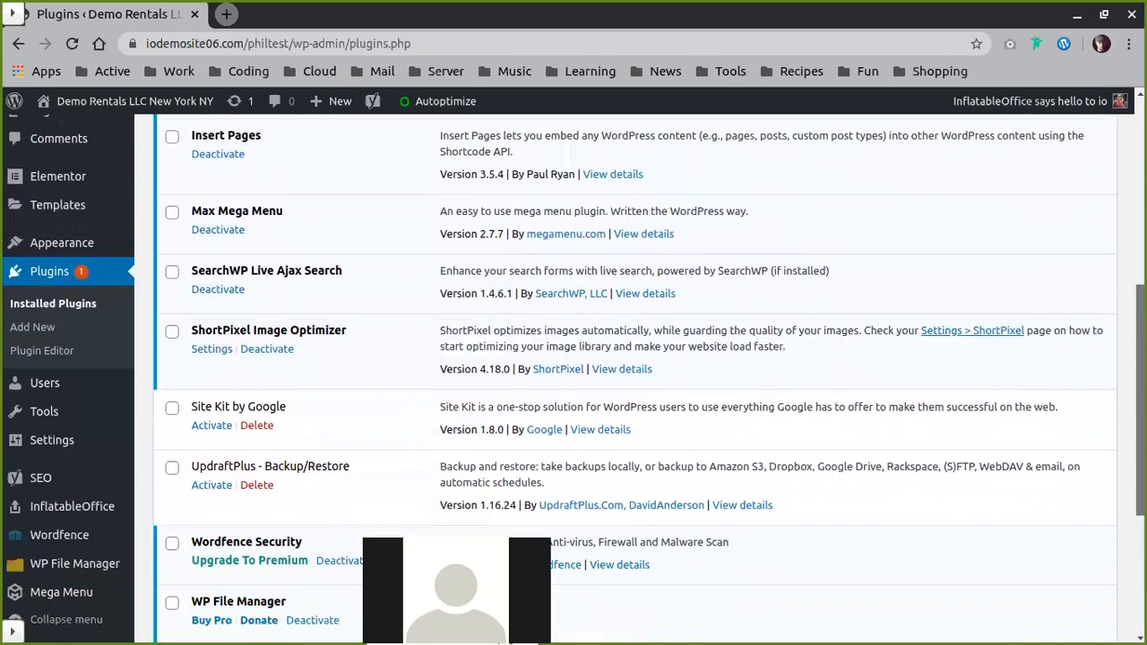
{"action": "scroll", "scroll_direction": "down", "scroll_amount": 3}
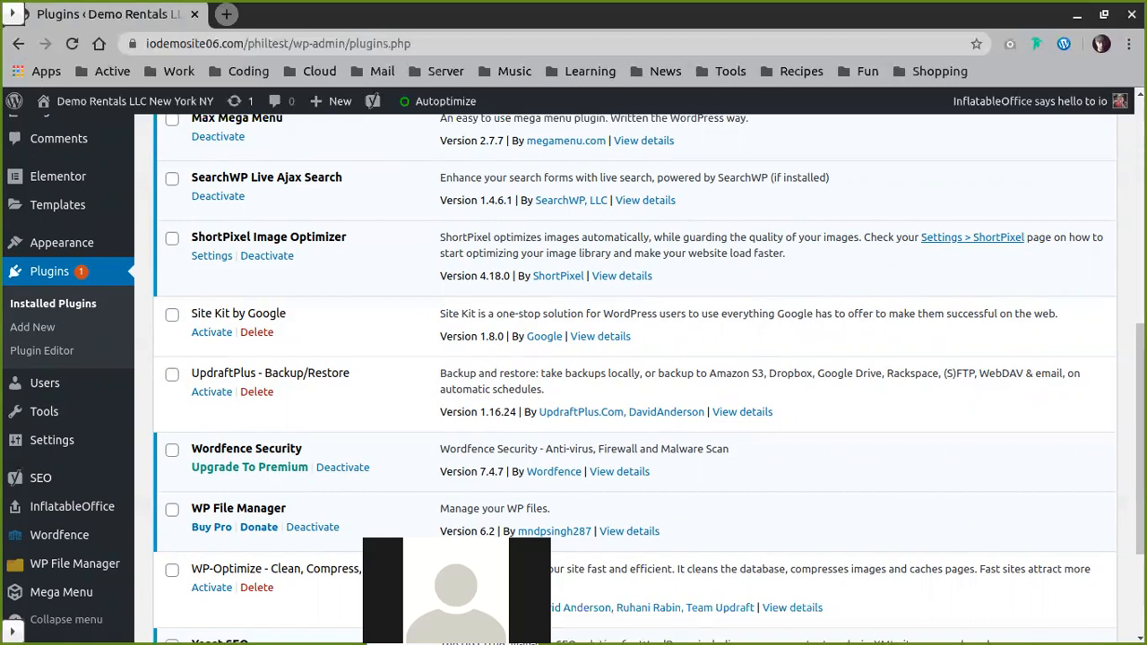
{"action": "mouse_move", "coordinate": [883, 450]}
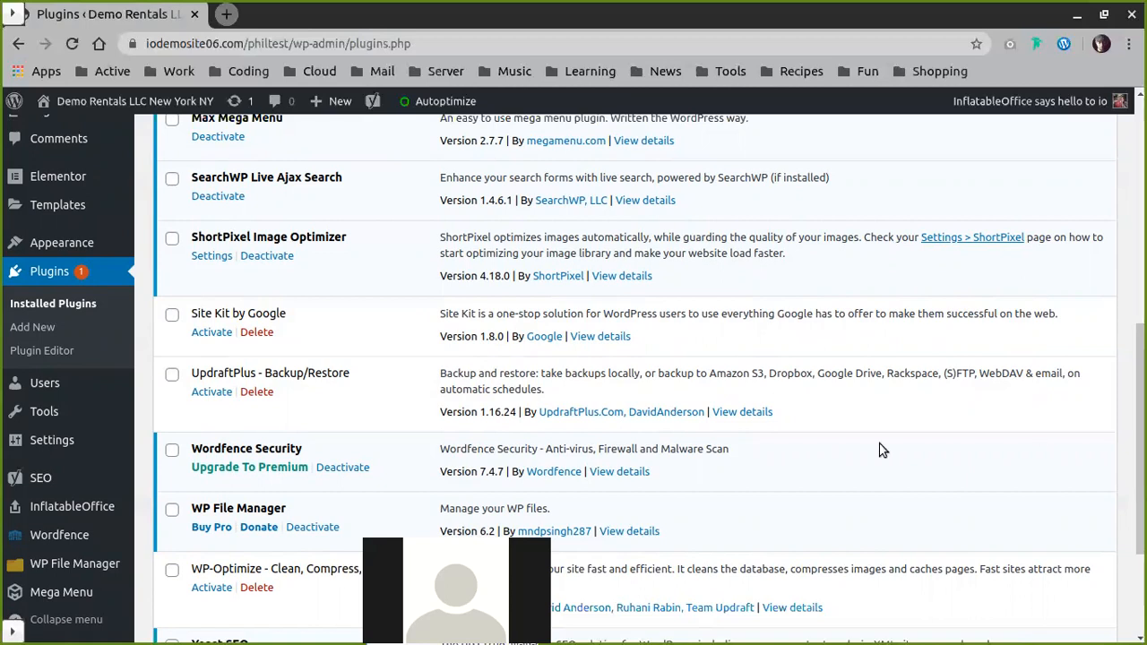